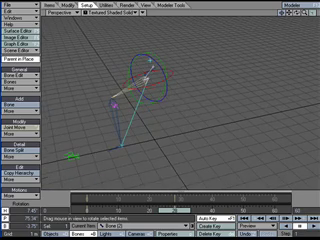
Step: Rotate the selected leg bone in the perspective viewport
{"action": "left_click", "coordinate": [8, 8]}
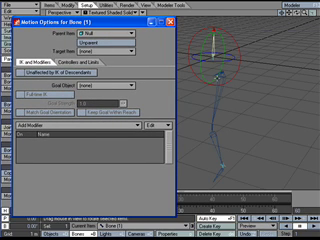
Step: Enable full-time IK on Bone (7) in its Motion Options, targeting the Goal null
{"action": "left_click", "coordinate": [24, 72]}
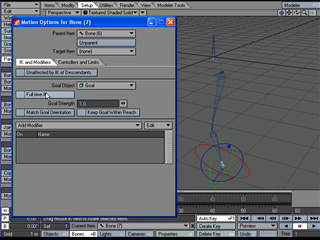
{"action": "left_click", "coordinate": [18, 110]}
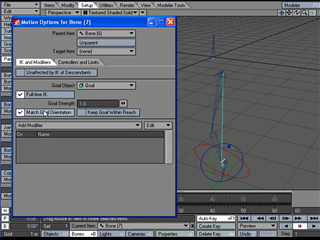